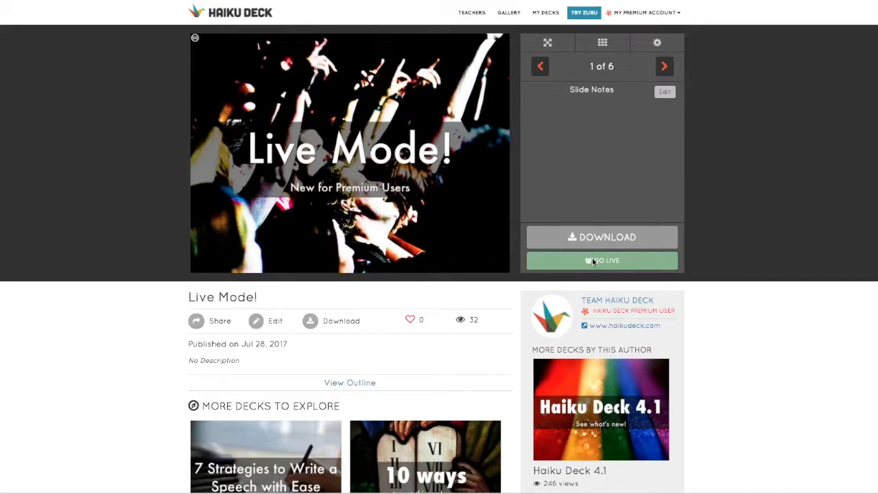
pyautogui.moveTo(605, 263)
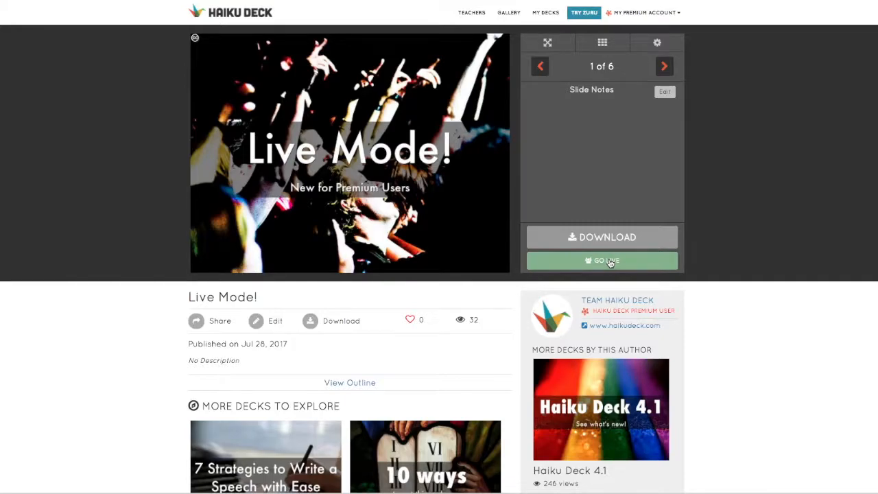
# - Go Live with the deck and copy the Haiku Deck Live viewer link
pyautogui.click(601, 261)
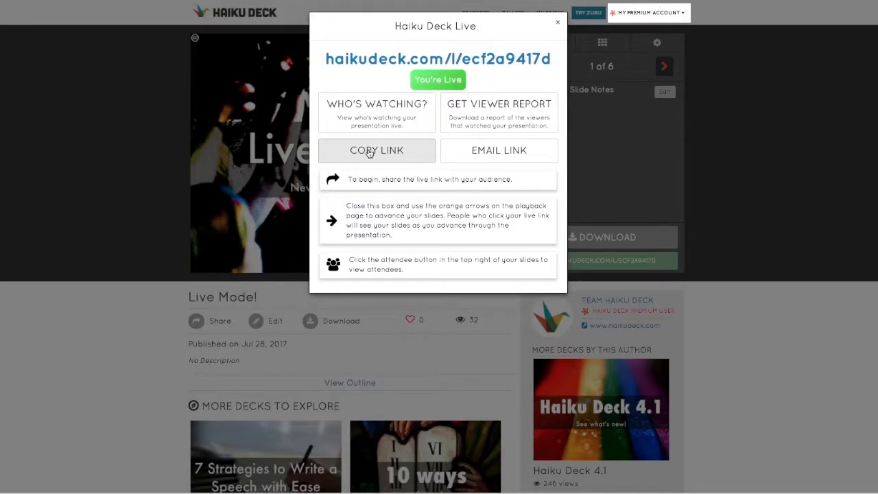
pyautogui.click(376, 150)
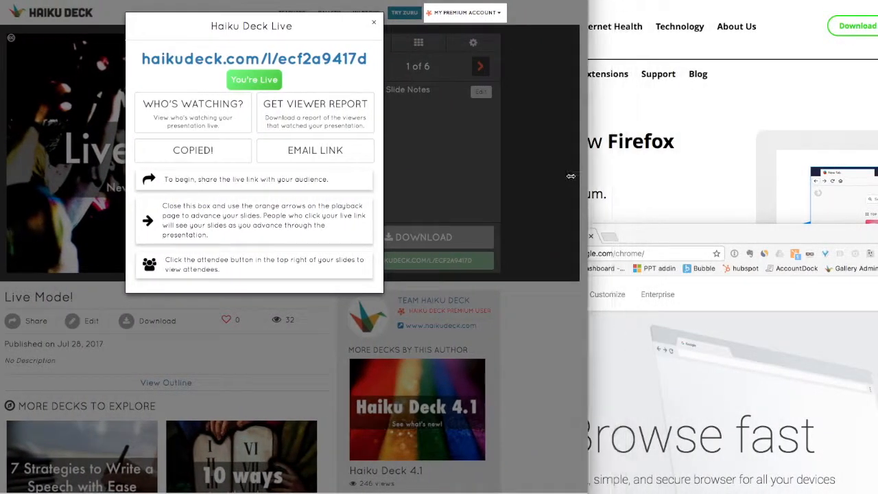
# - Dismiss the Live dialog and join from two windows as 'Viewer 1' and 'Viewer 2'
pyautogui.click(373, 22)
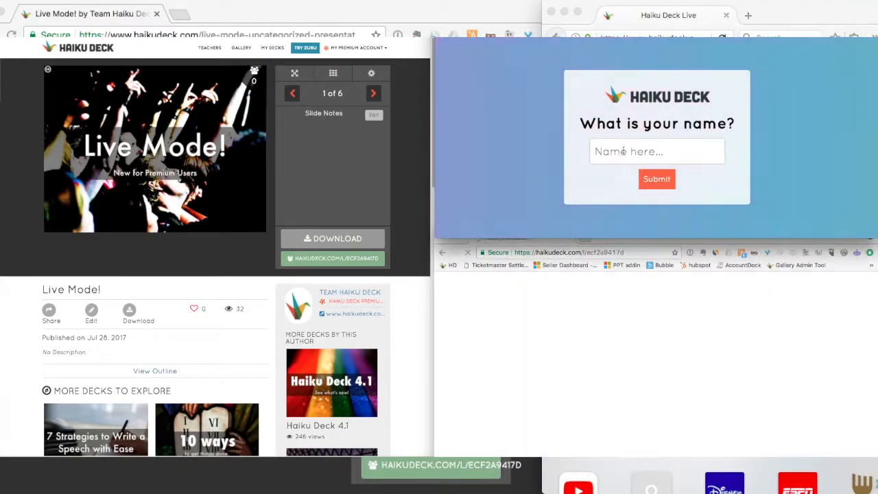
pyautogui.write('Viewer 1')
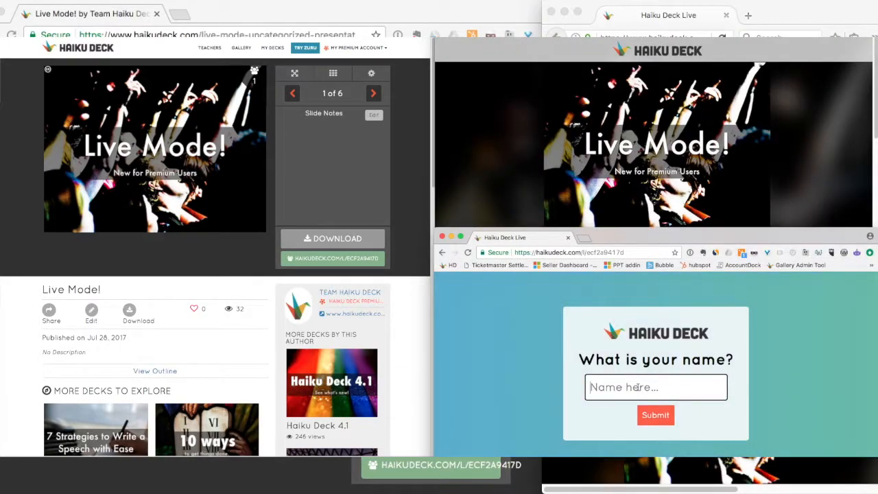
pyautogui.write('Viewer 2')
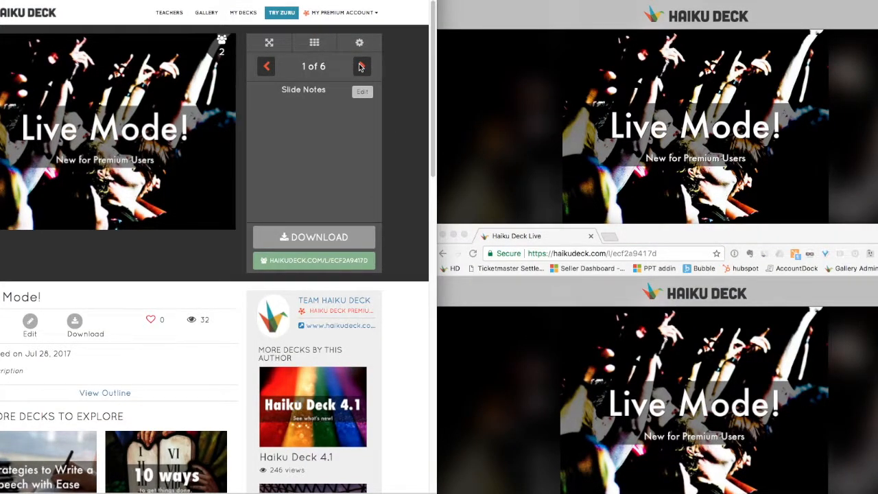
# - Advance the presenter through each slide to 6 of 6, the 'Premium Subscribers' slide
pyautogui.click(363, 66)
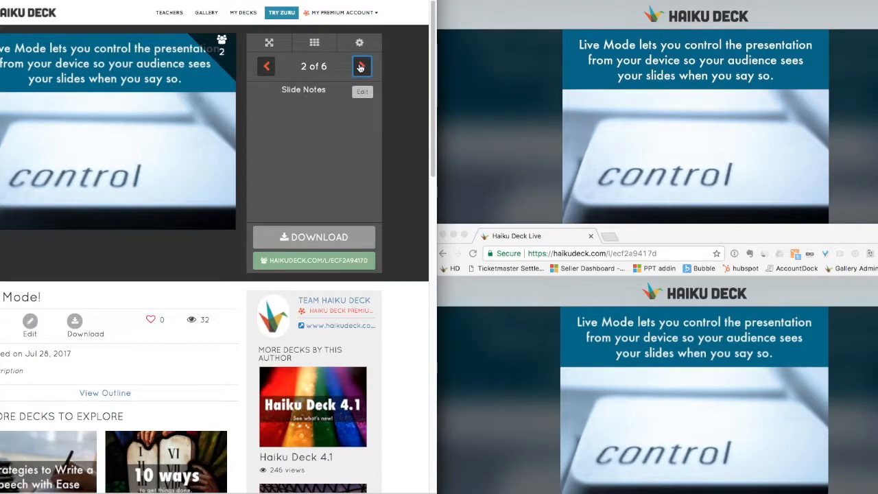
pyautogui.click(362, 66)
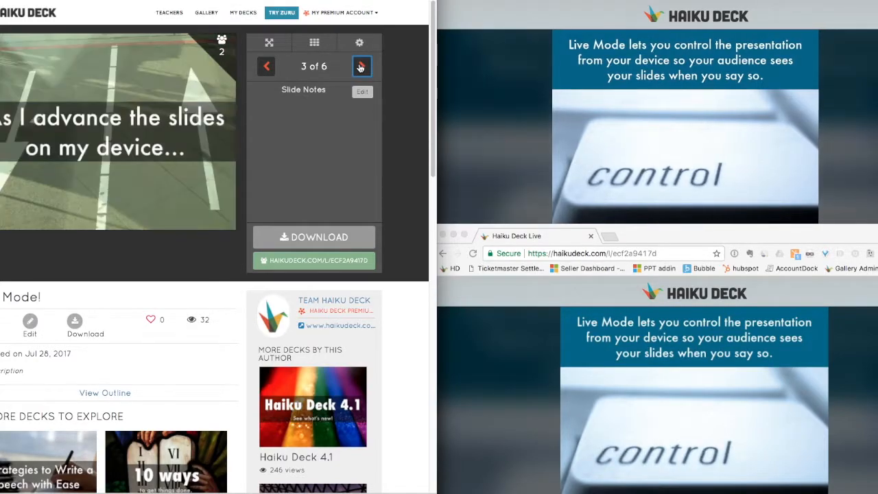
pyautogui.click(362, 66)
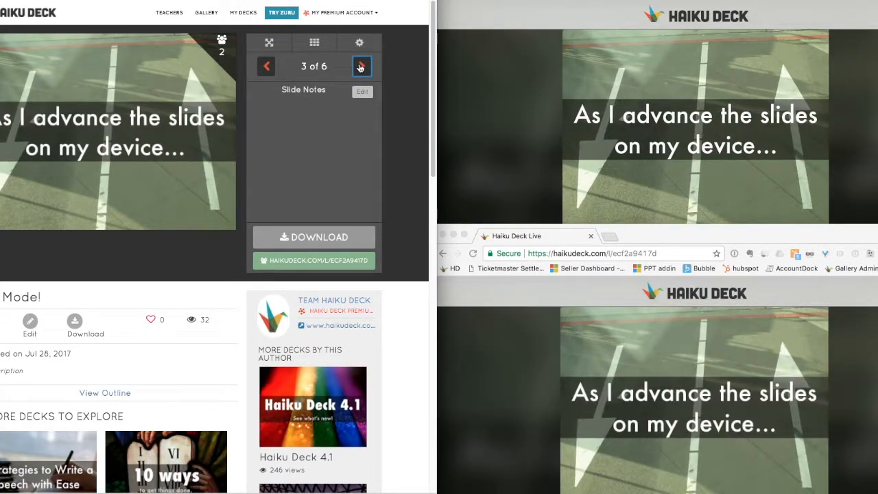
pyautogui.click(363, 66)
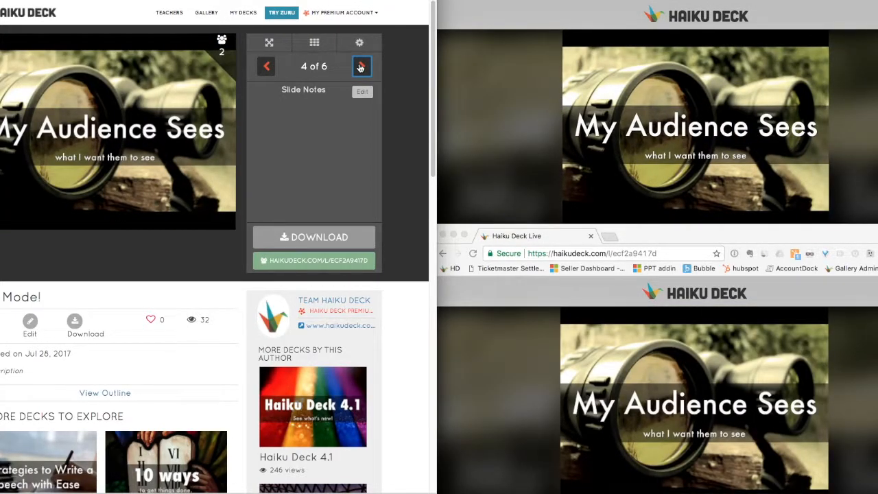
pyautogui.click(362, 66)
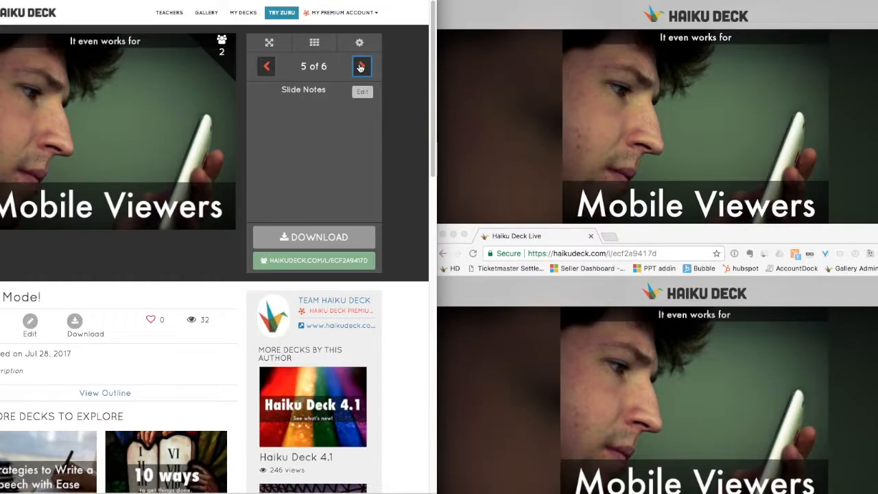
pyautogui.click(362, 66)
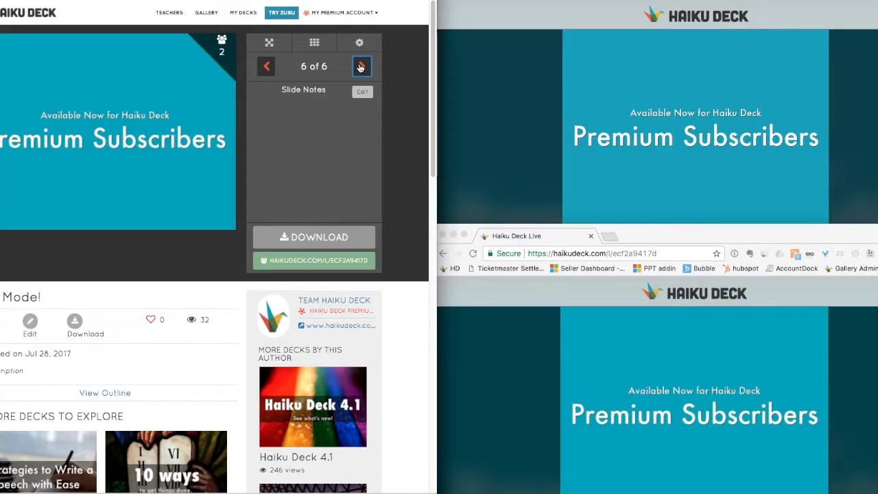